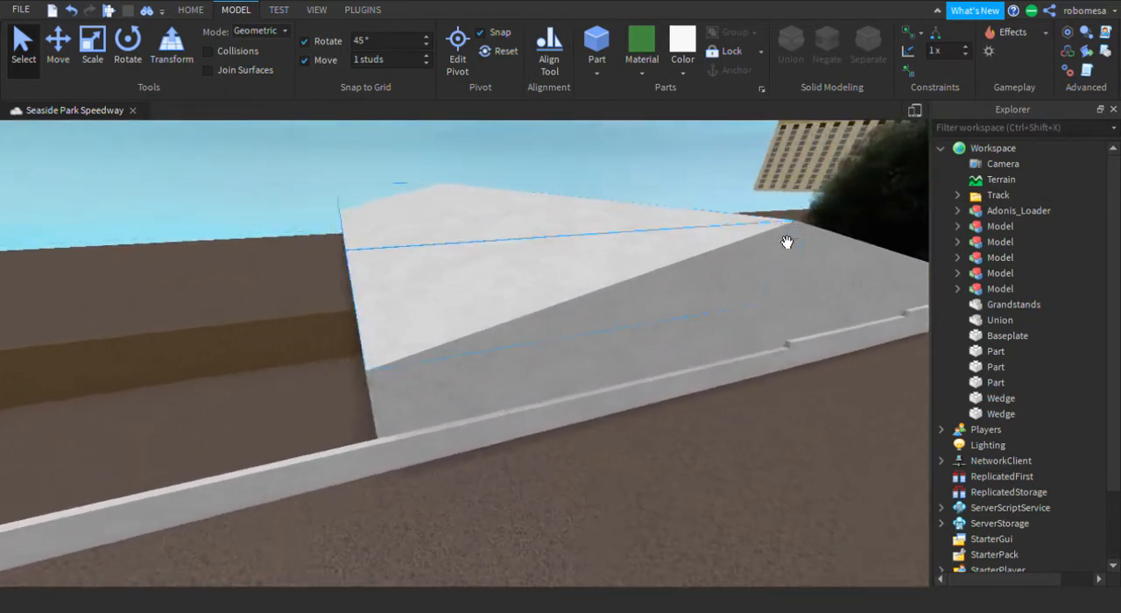
# Step: Orbit the view to inspect the end of the sloped white track wall
pyautogui.moveTo(789, 241); pyautogui.dragTo(762, 222)
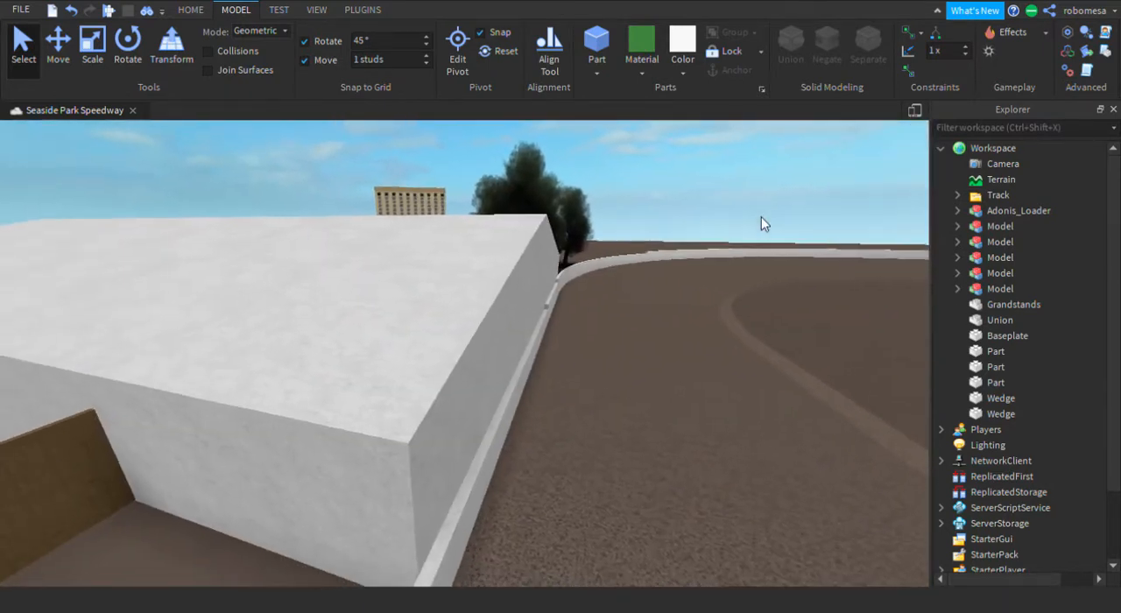
pyautogui.moveTo(762, 224); pyautogui.dragTo(756, 243)
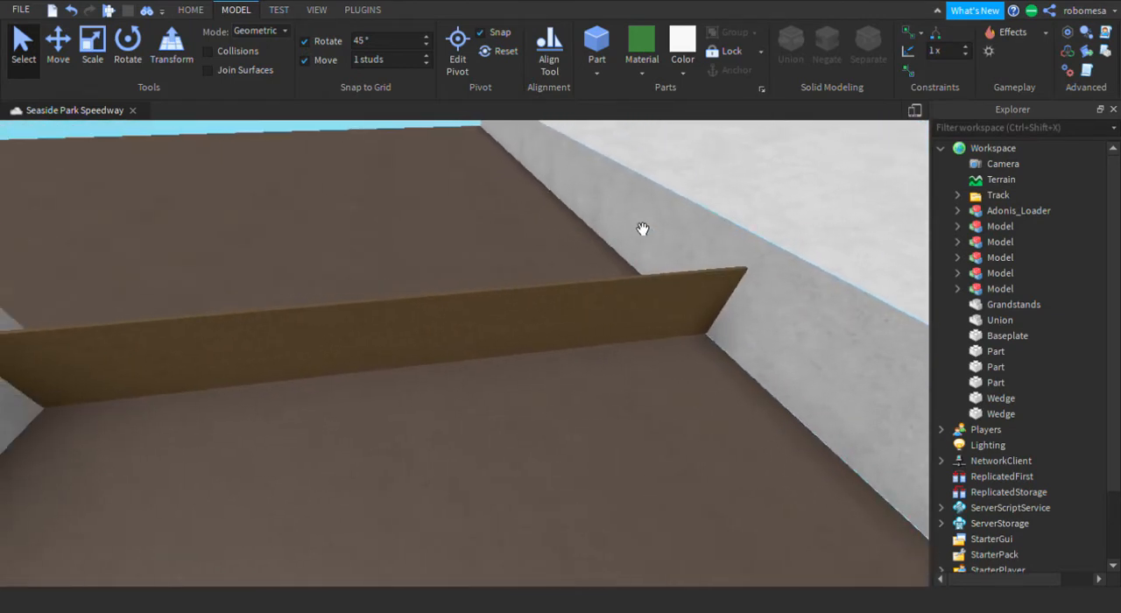
pyautogui.moveTo(644, 229); pyautogui.dragTo(632, 232)
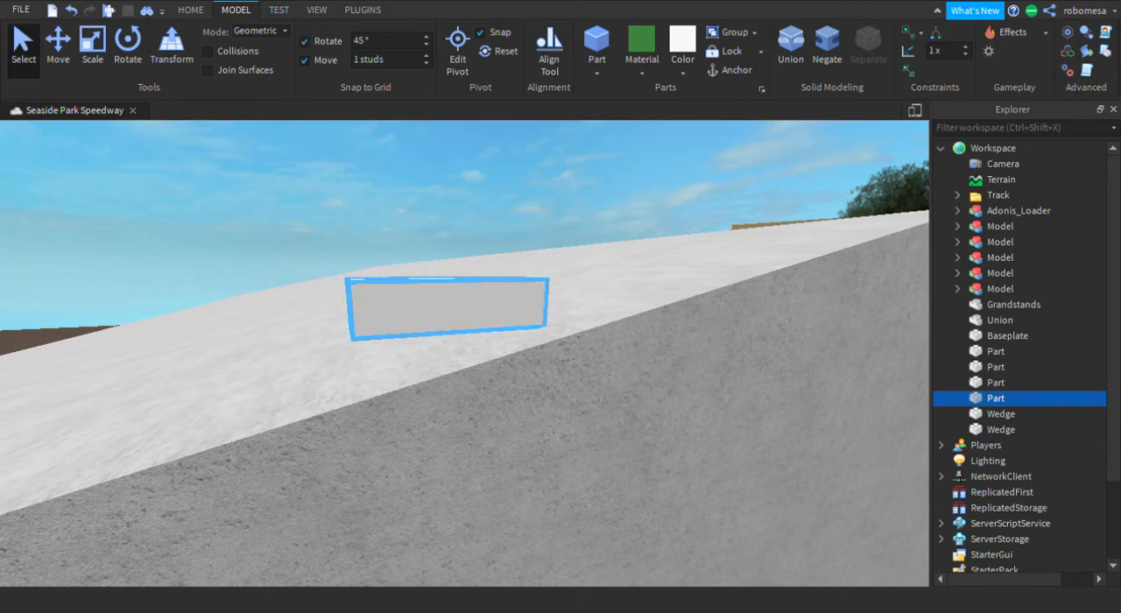
pyautogui.moveTo(600, 281)
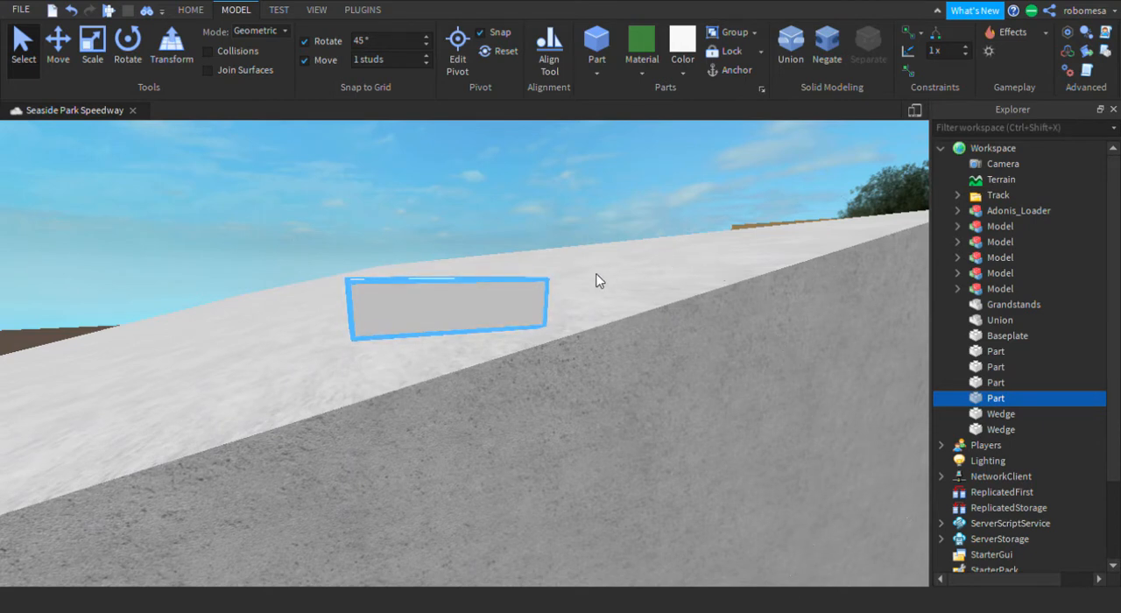
pyautogui.moveTo(430, 259)
pyautogui.write('0.5')
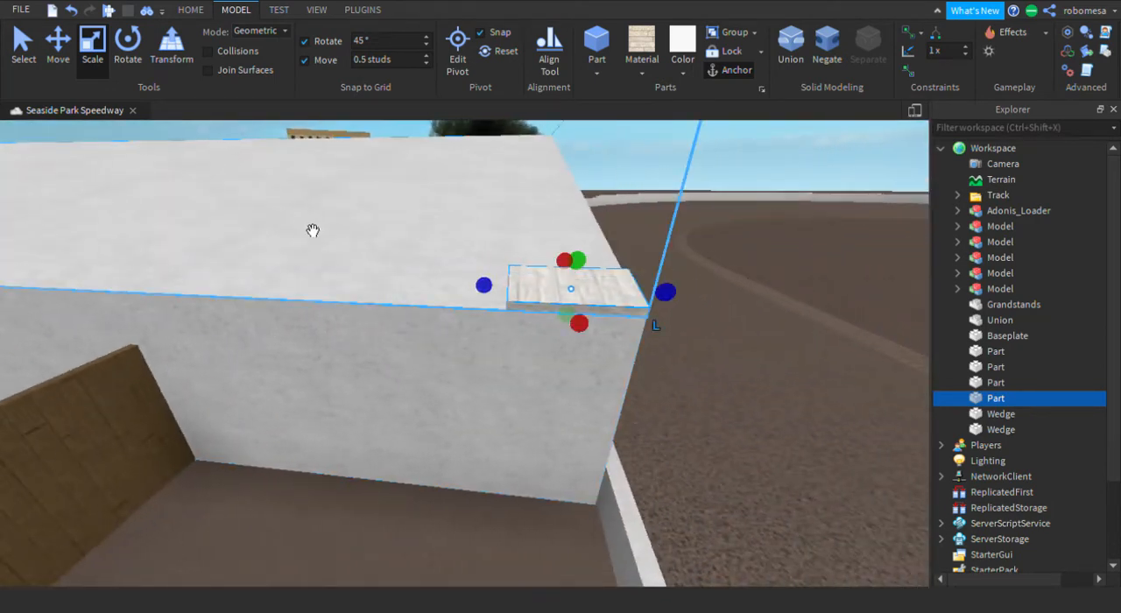
# Step: Toggle between the Rotate and Scale tools to fit the wood-plank slab onto the wall
pyautogui.click(127, 46)
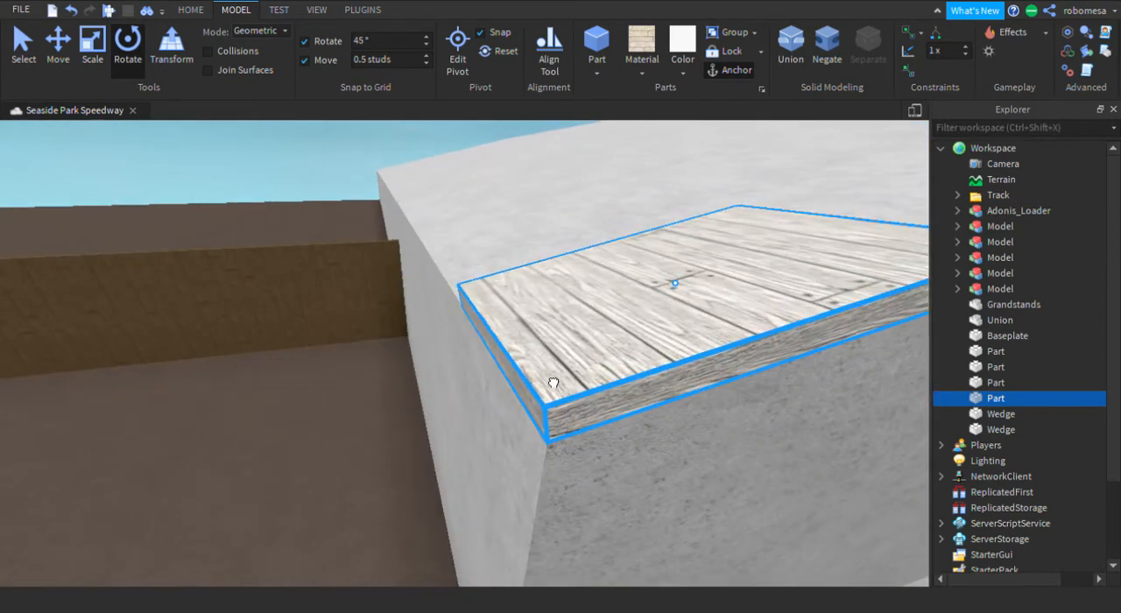
pyautogui.click(92, 43)
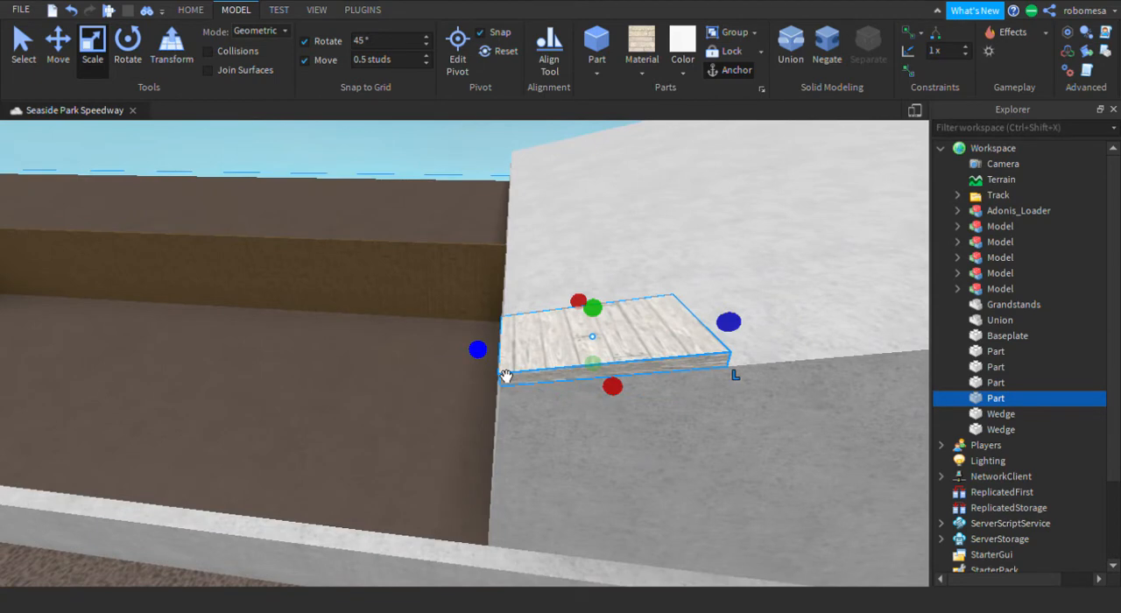